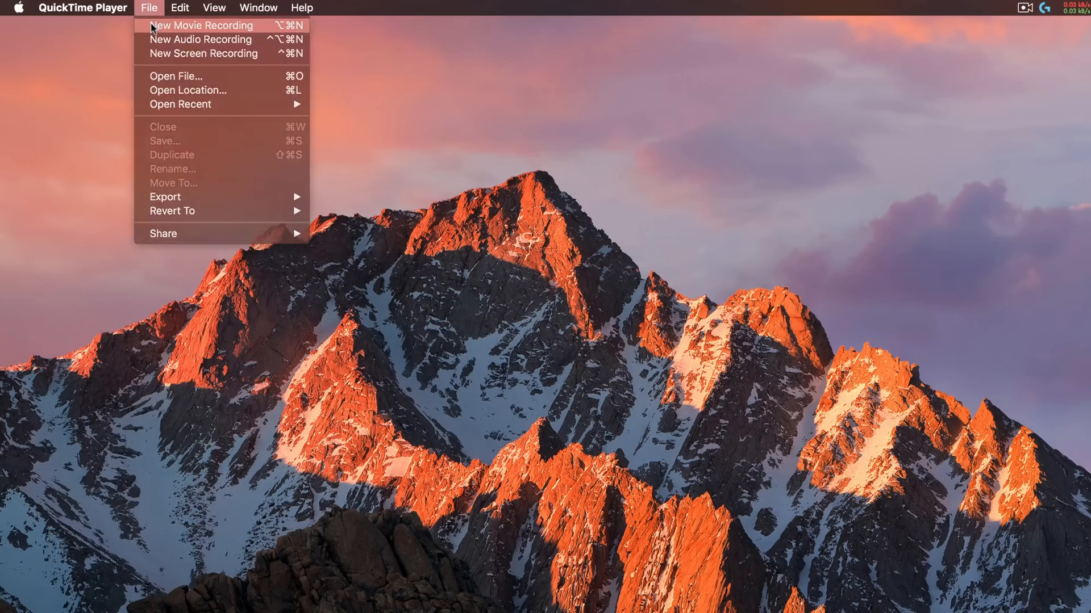
Step: Start a new QuickTime movie recording with the connected iPhone as the camera source
left_click(201, 25)
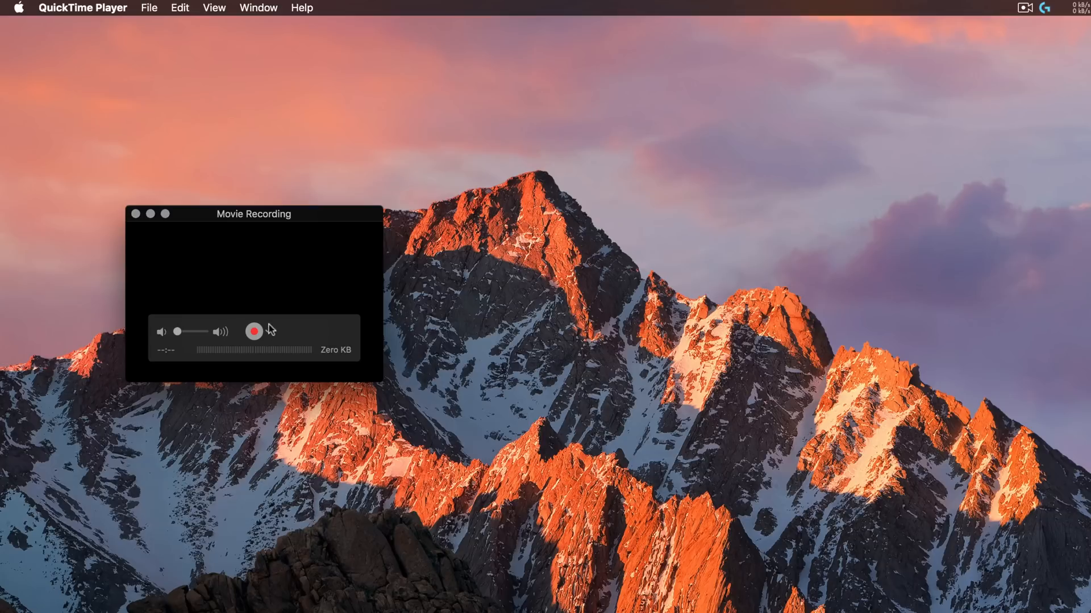
left_click(267, 331)
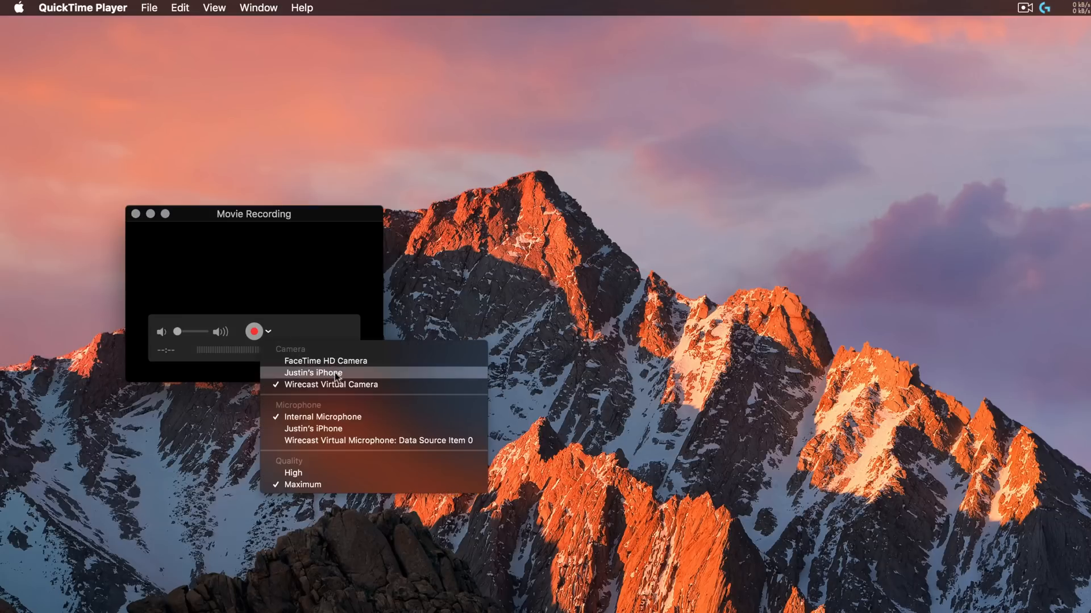
left_click(314, 373)
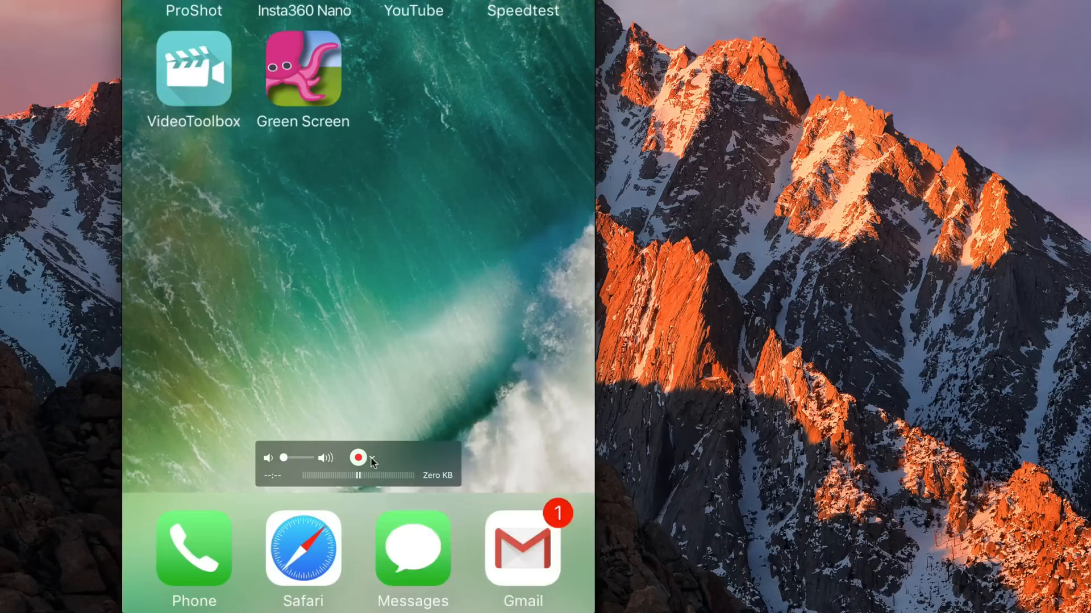
Step: Take audio from the iPhone's microphone at Maximum quality and begin recording its screen
left_click(372, 458)
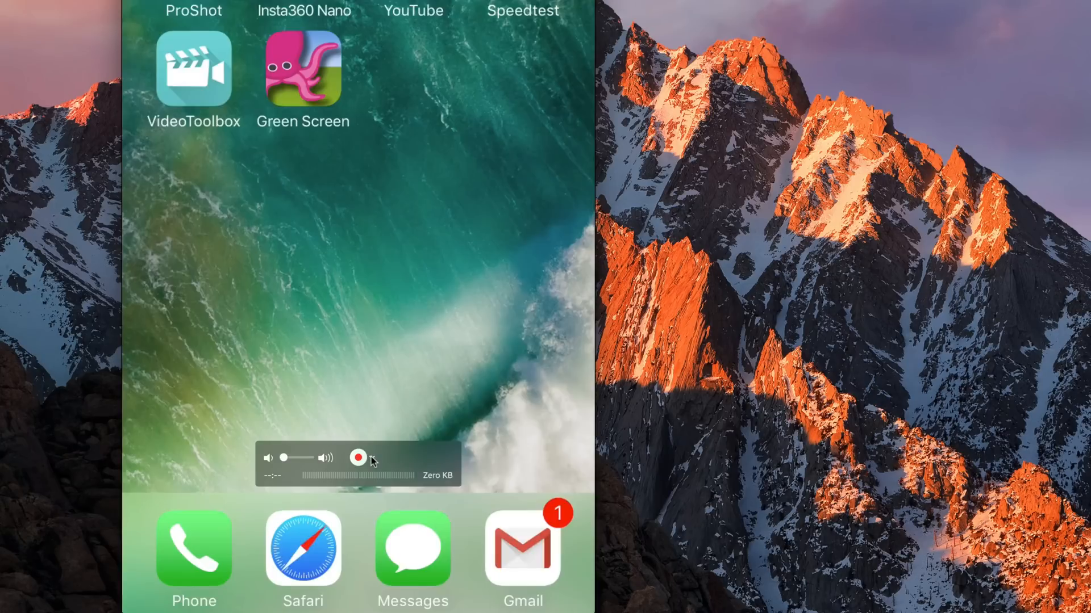
left_click(372, 458)
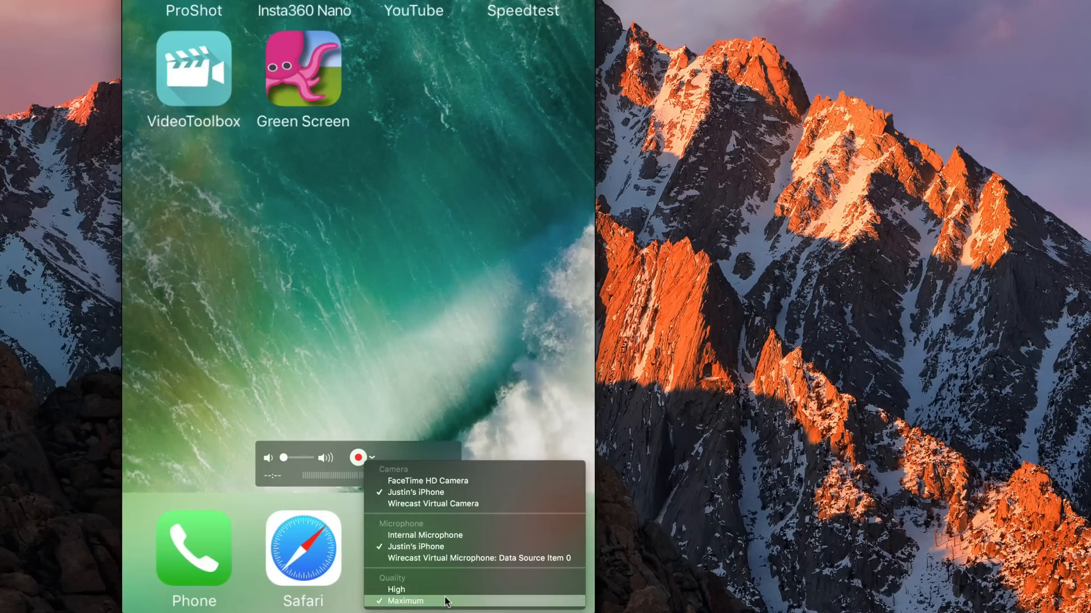
left_click(405, 601)
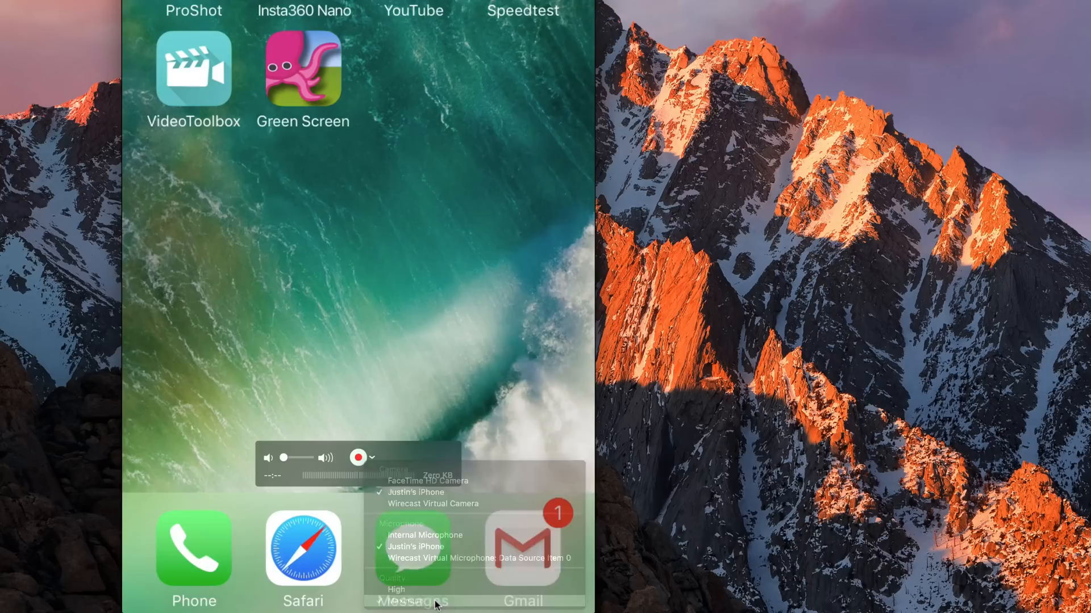
left_click(373, 458)
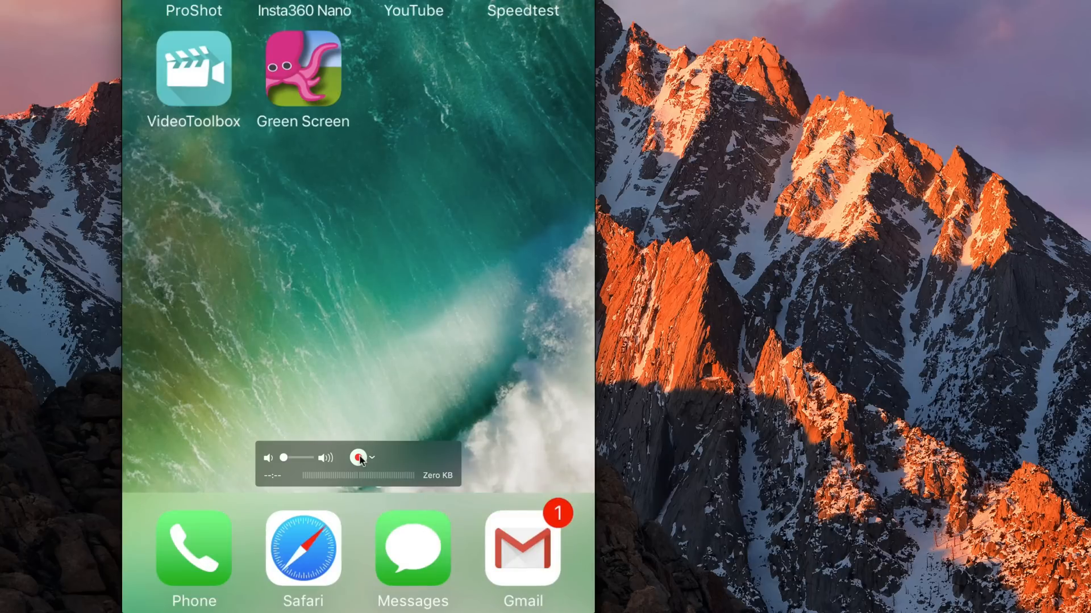
left_click(358, 457)
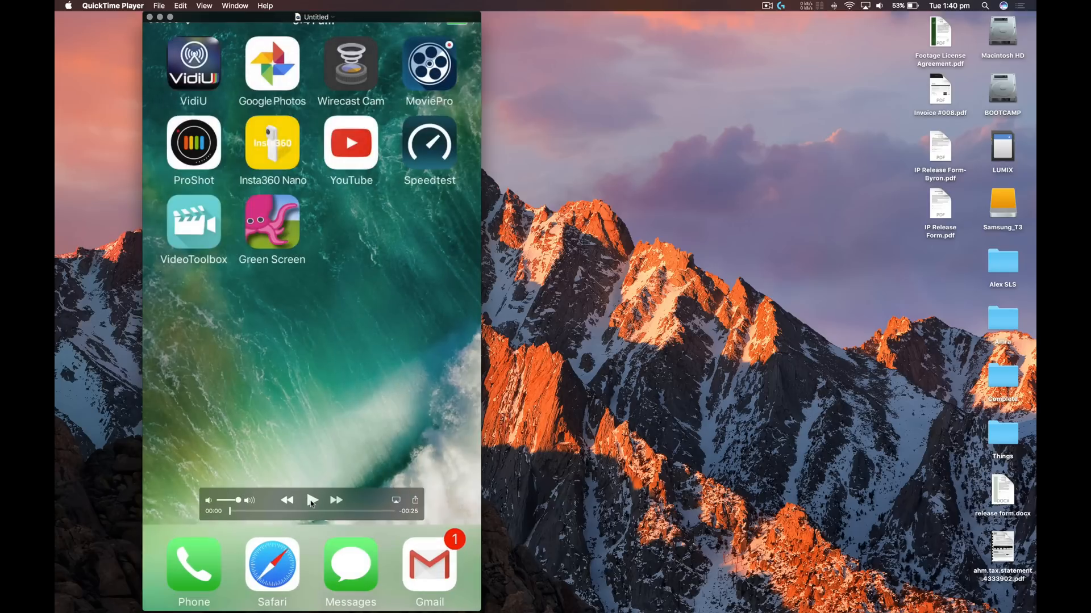
Step: Stop the QuickTime recording so the finished iPhone clip is ready to play back
left_click(159, 5)
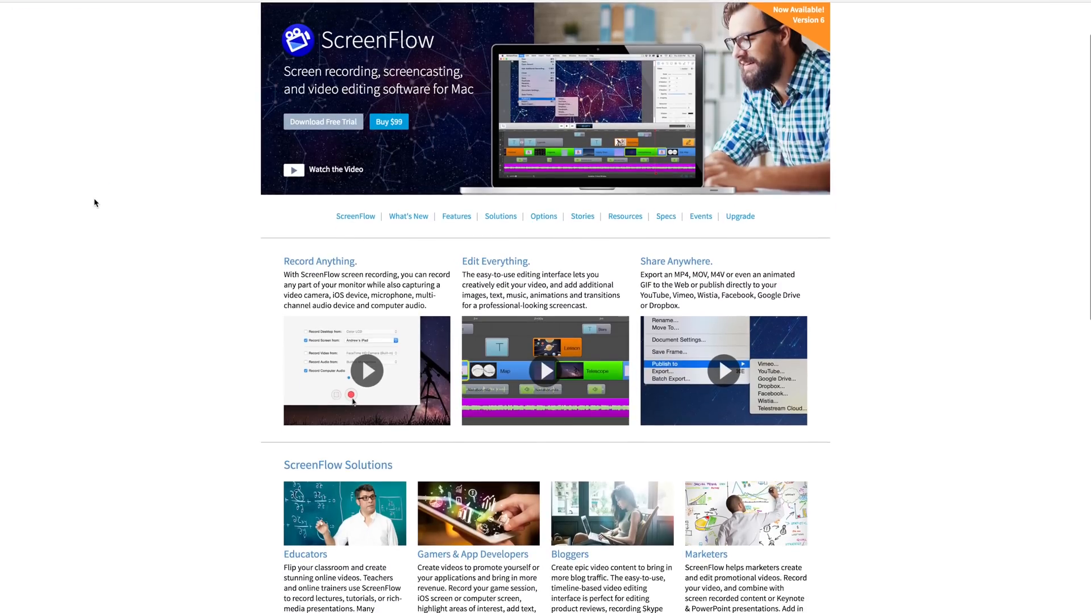
Step: Create a new ScreenFlow recording capturing the iPhone screen with Built-in Microphone audio and start it
left_click(138, 8)
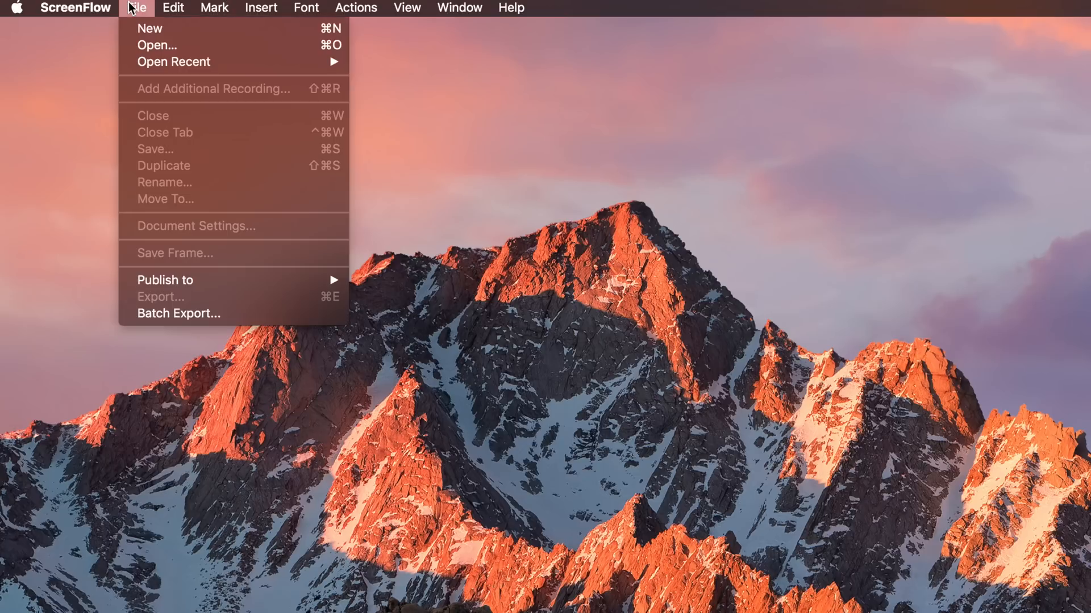
left_click(149, 27)
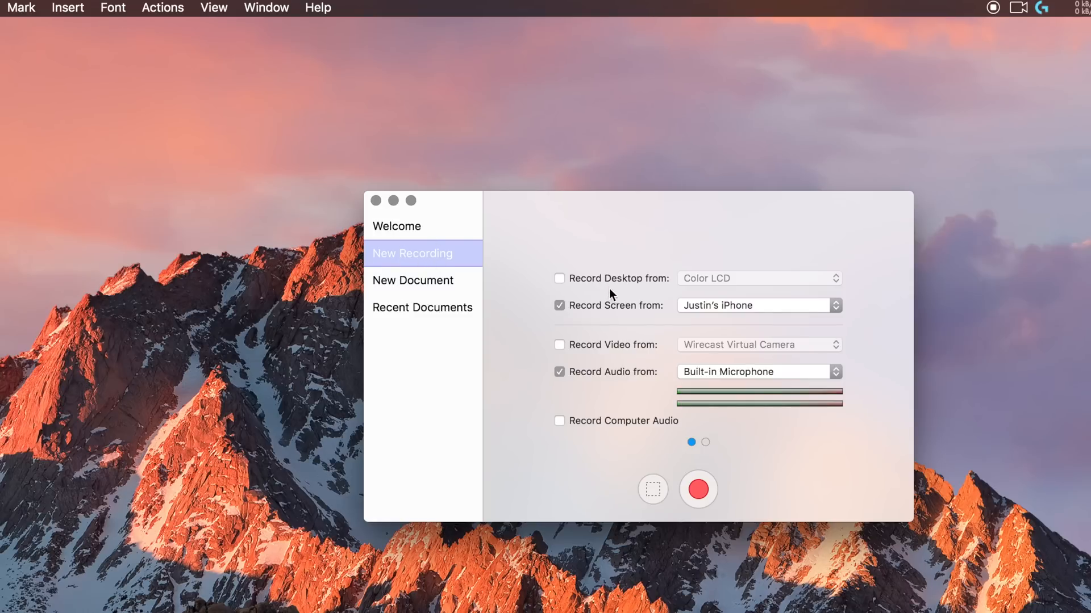
mouse_move(674, 314)
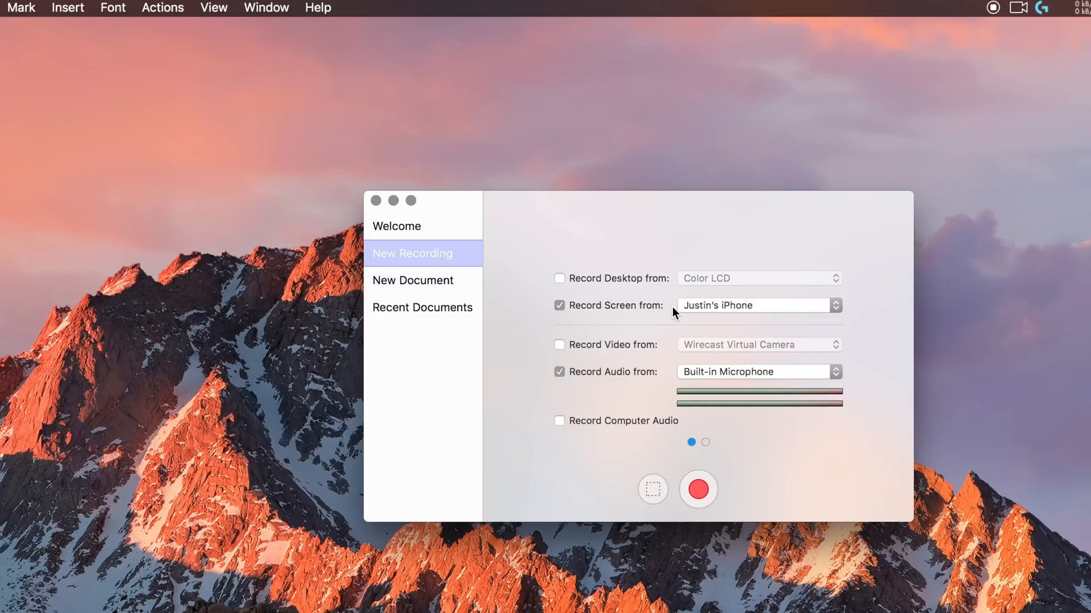
mouse_move(731, 314)
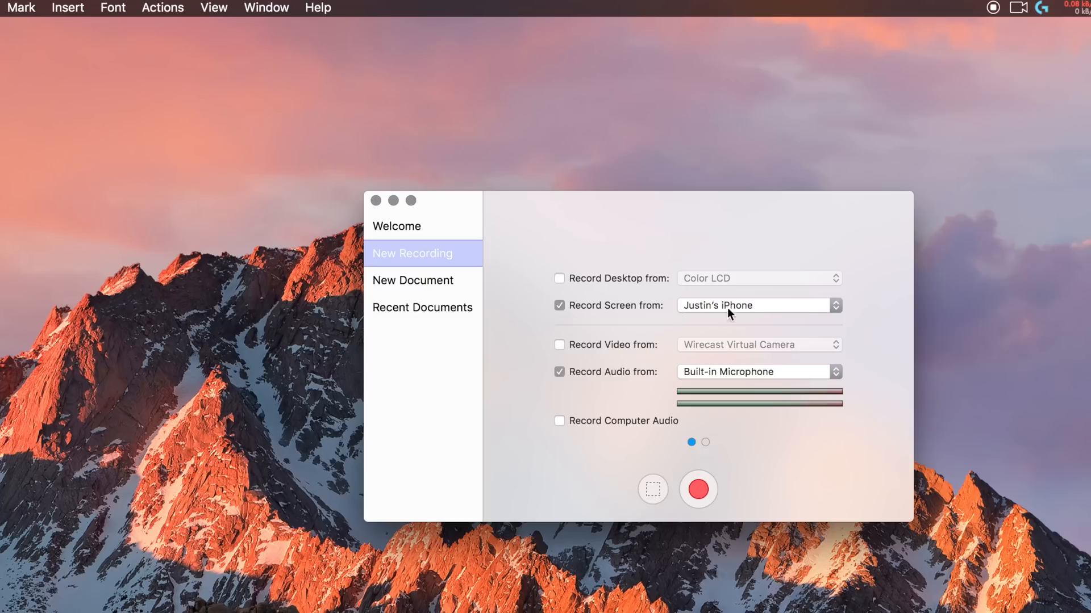
left_click(758, 305)
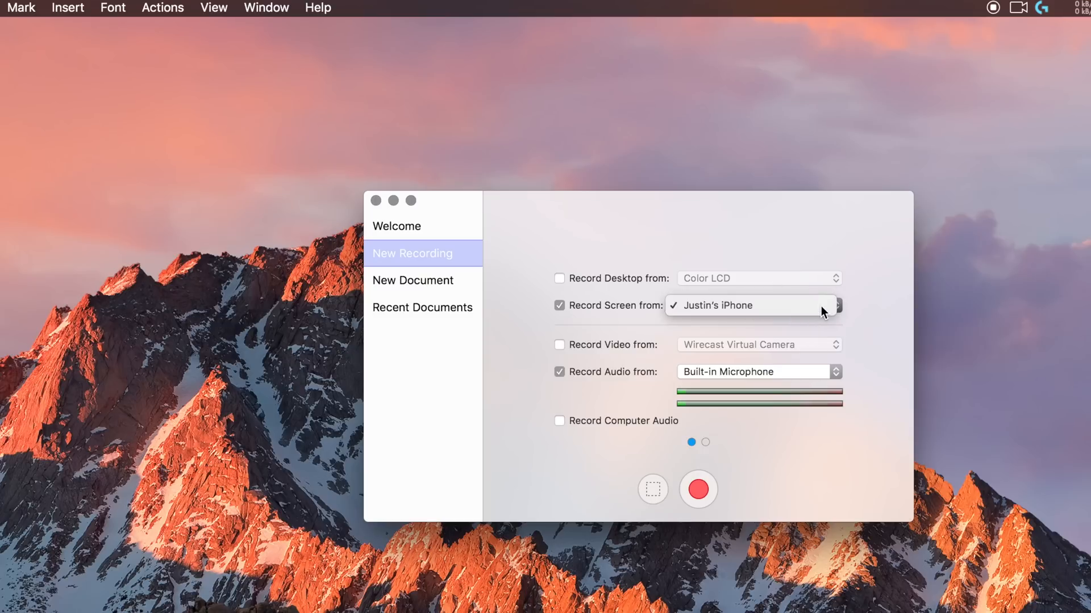
left_click(721, 305)
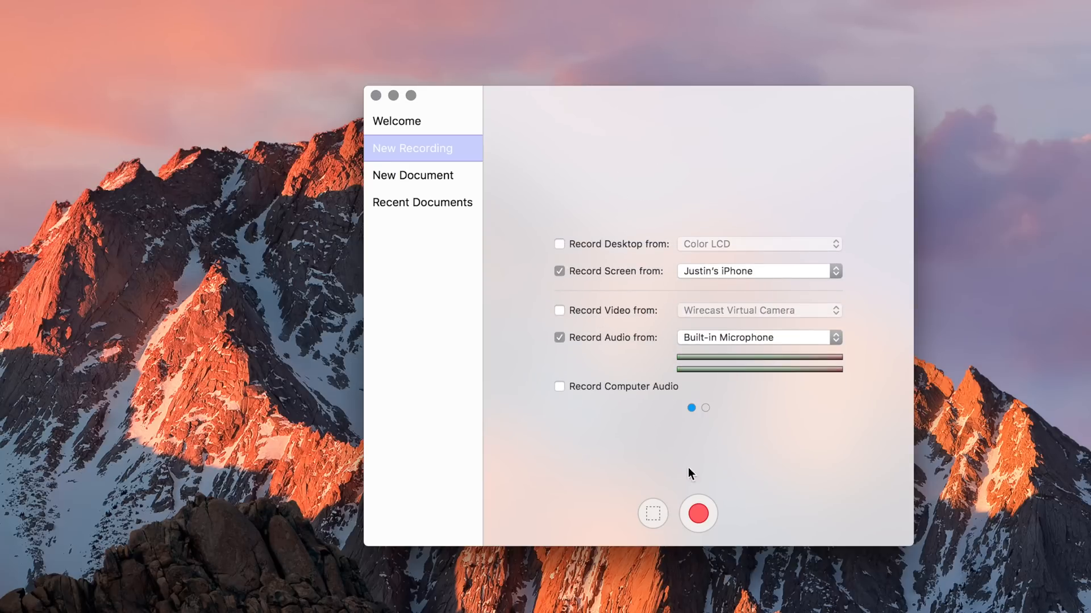
left_click(697, 513)
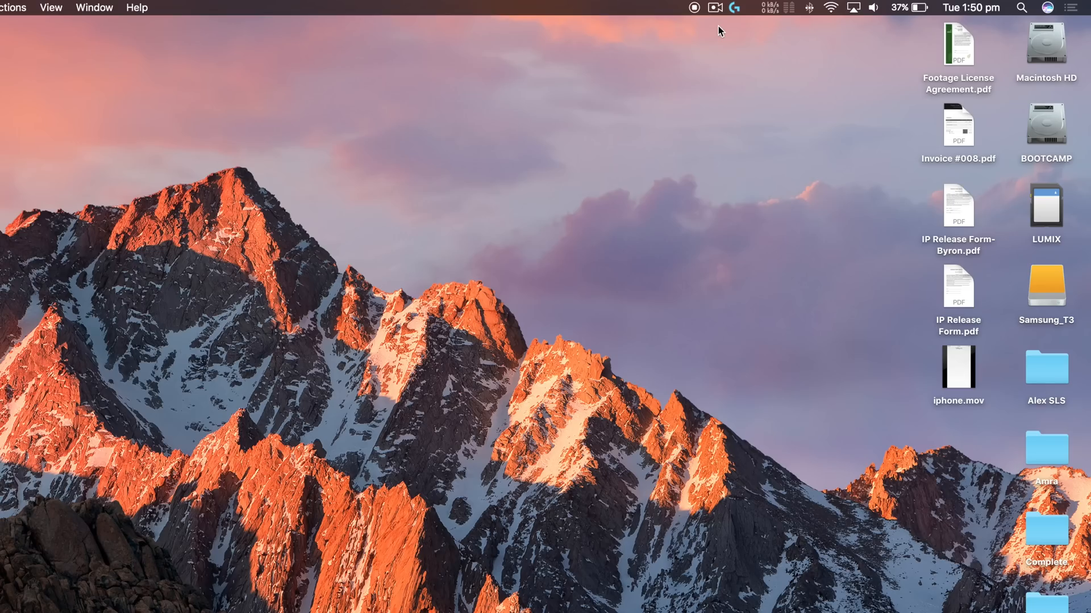
left_click(715, 7)
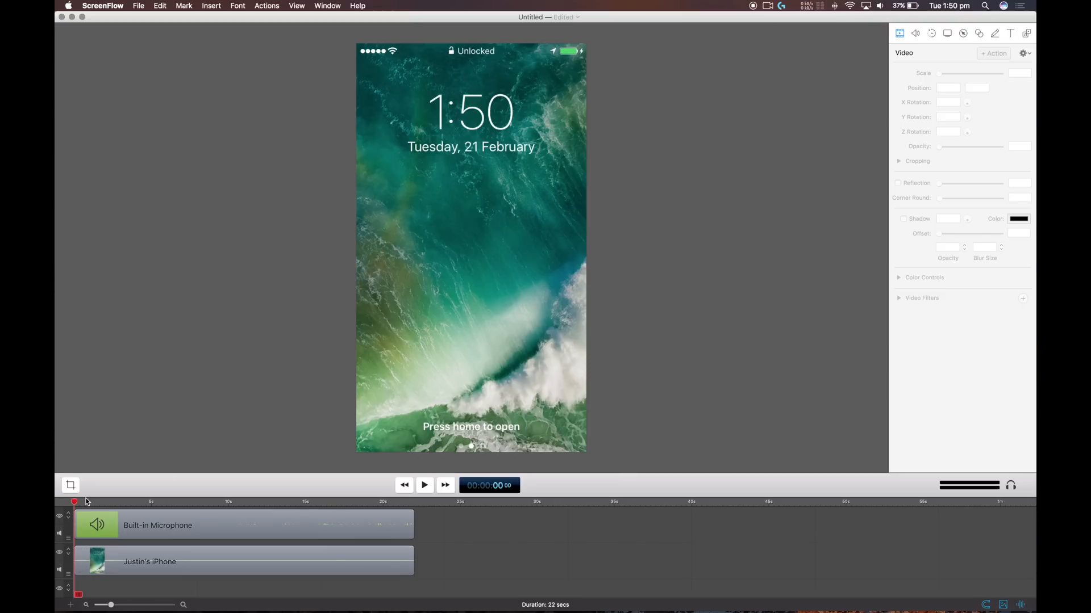
left_click_drag(76, 501, 218, 484)
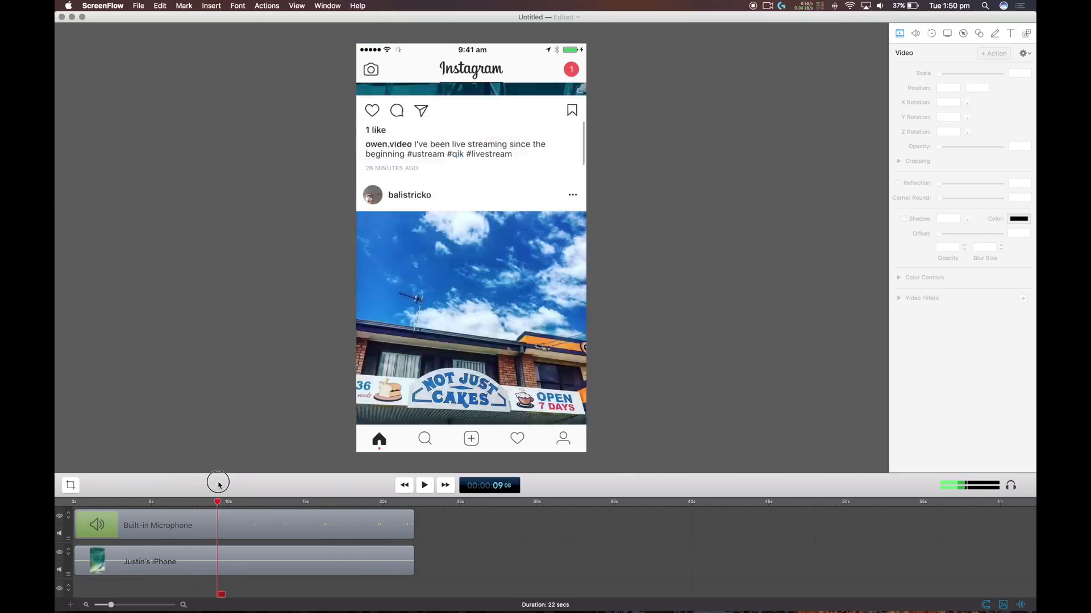
left_click_drag(218, 483, 343, 469)
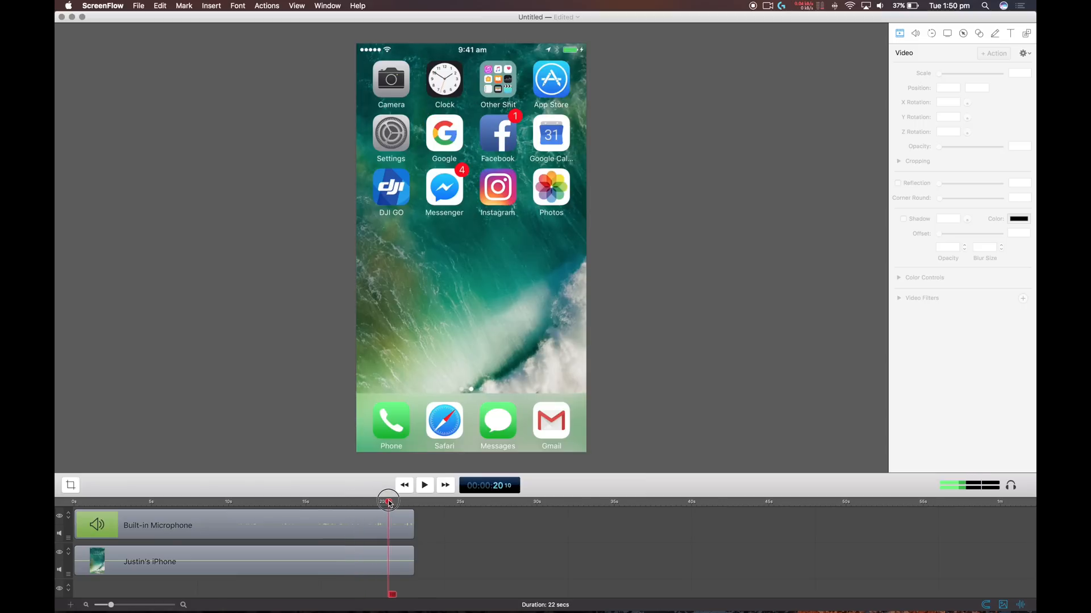
left_click_drag(389, 501, 301, 501)
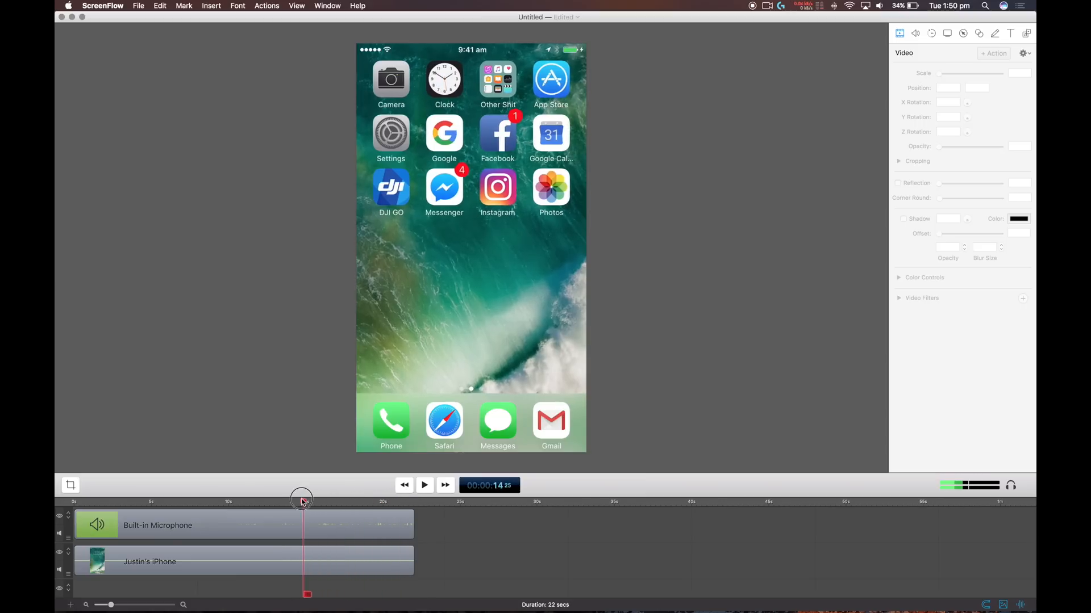
left_click_drag(301, 500, 225, 500)
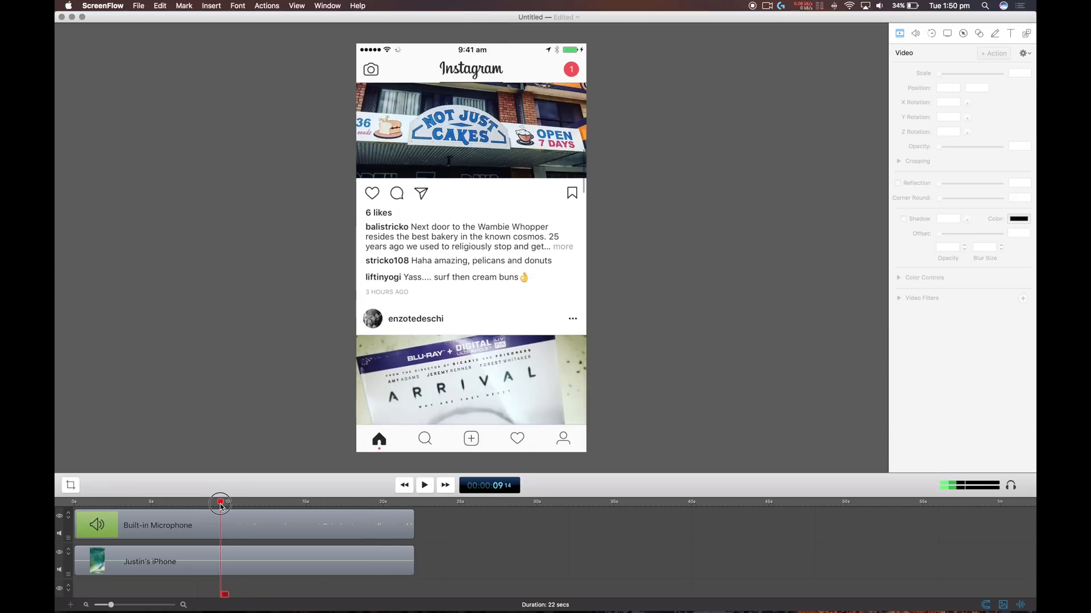
left_click_drag(219, 503, 96, 494)
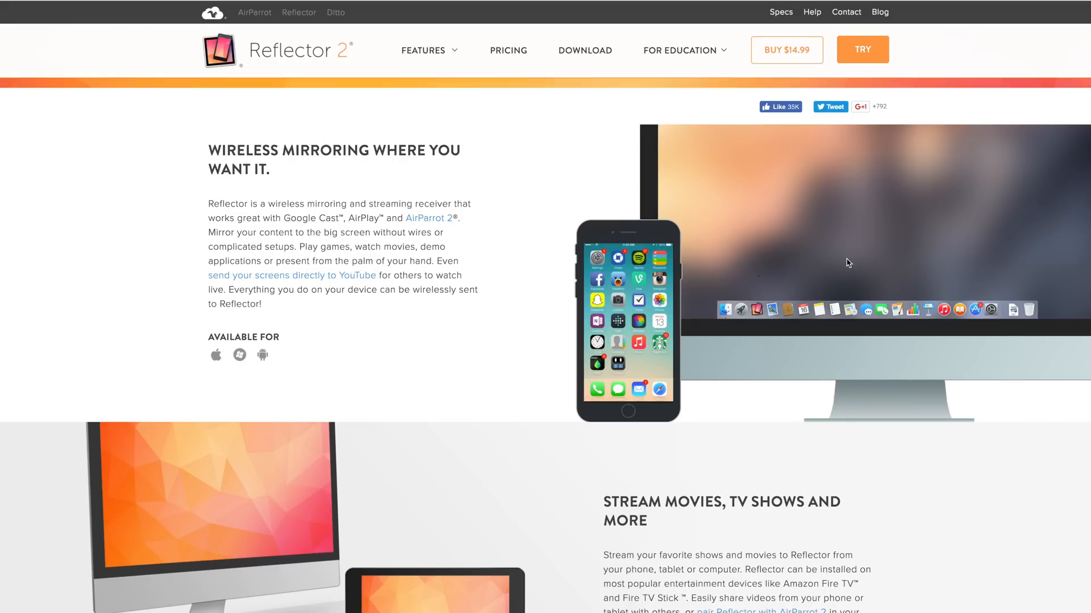
Step: Scroll down the Reflector 2 webpage through its mirroring feature sections to Reflector Director
scroll("down", 3)
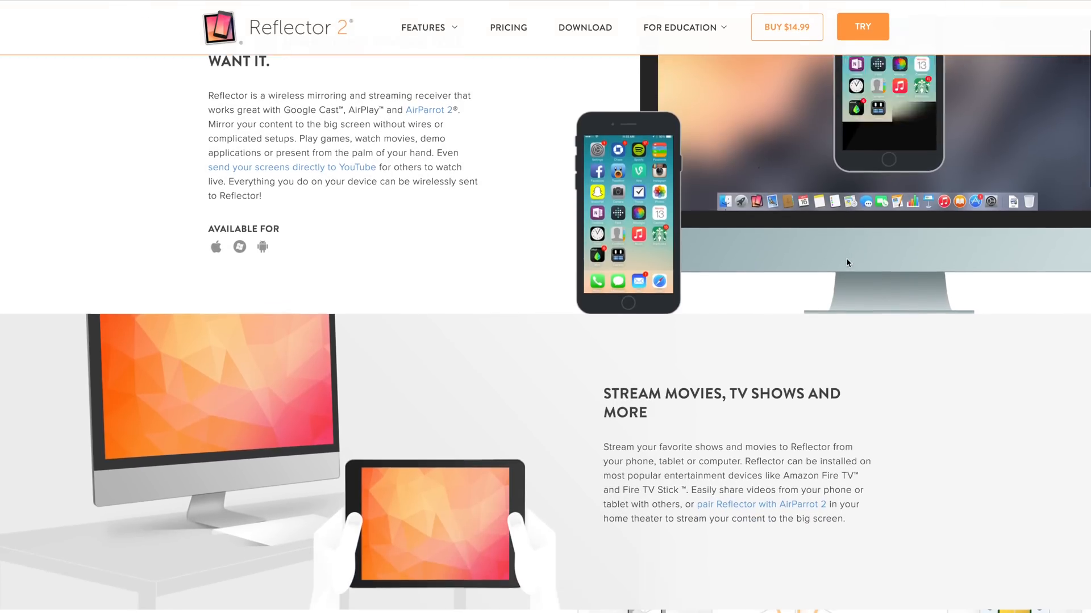
scroll("down", 3)
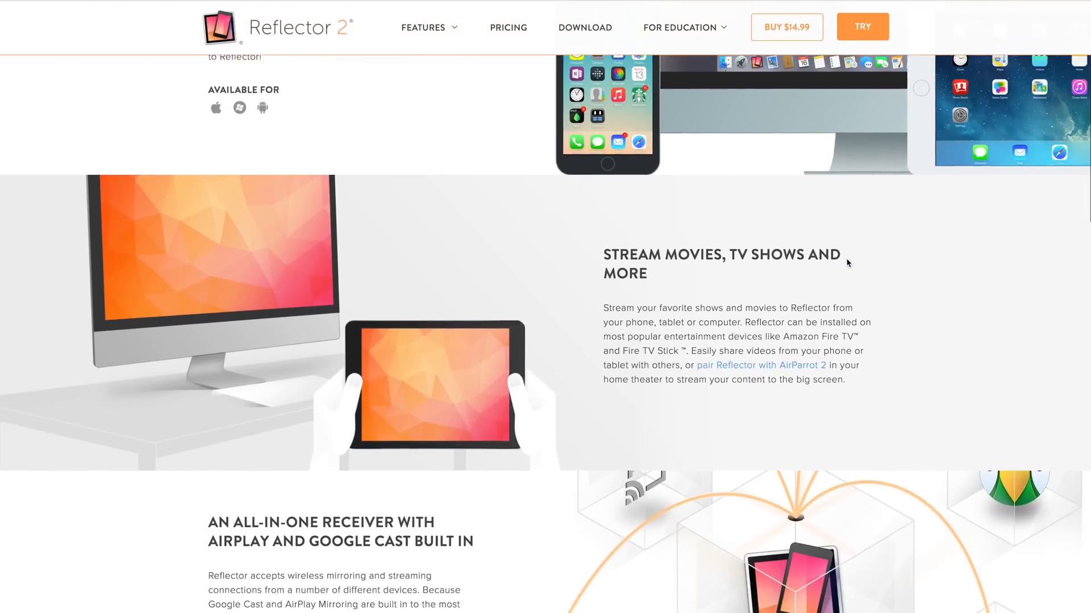
scroll("down", 3)
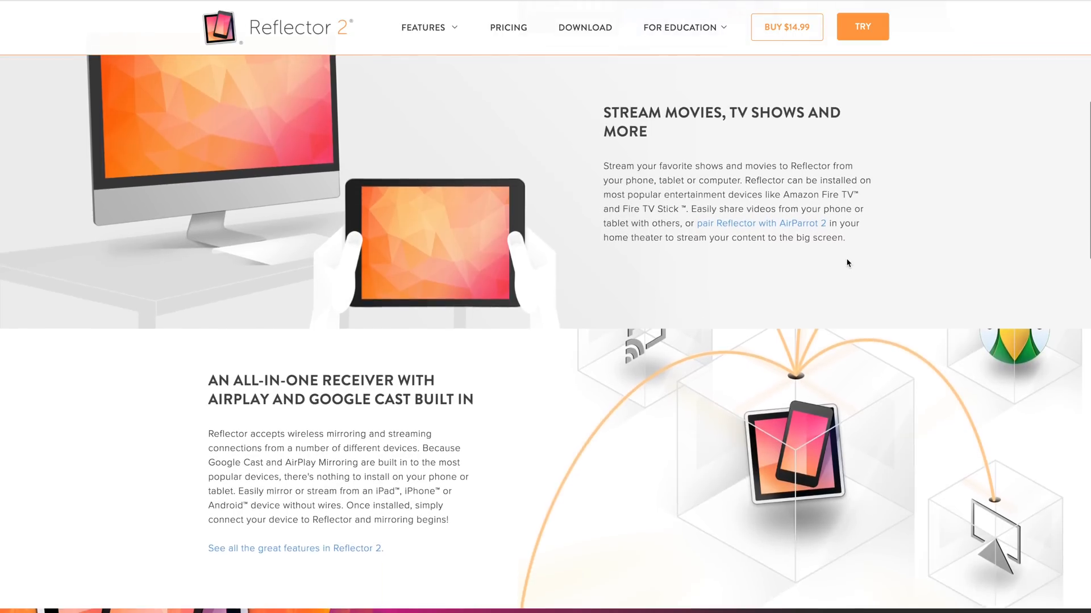
scroll("down", 3)
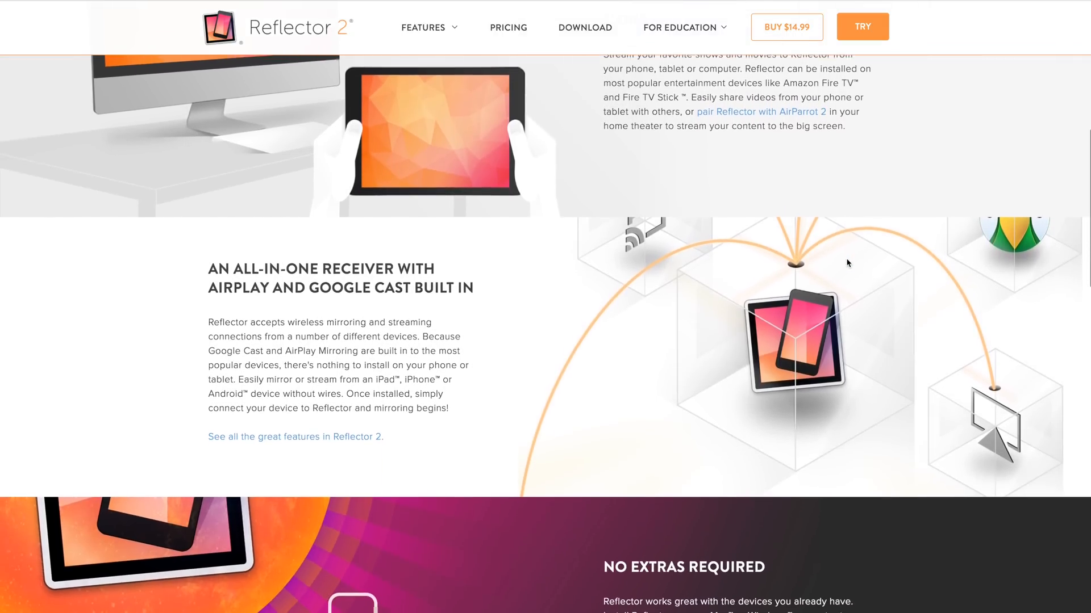
scroll("down", 3)
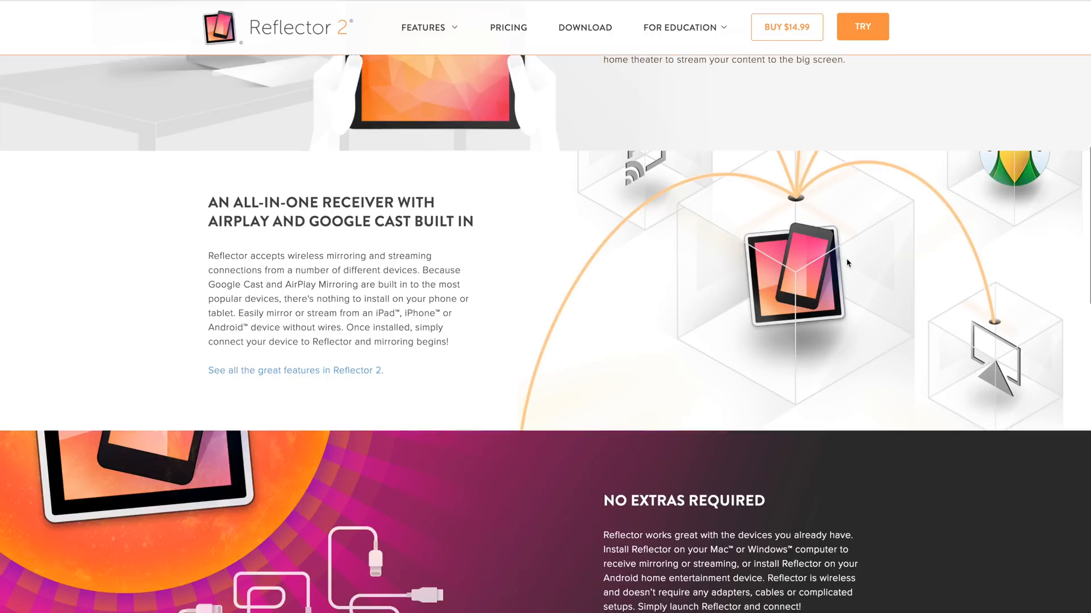
scroll("down", 3)
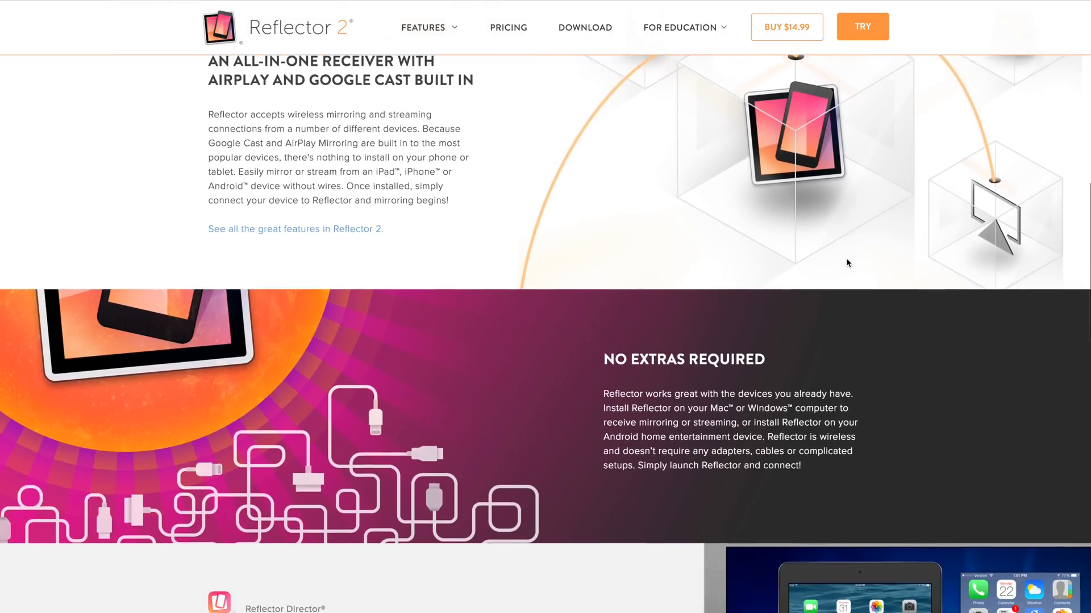
scroll("down", 3)
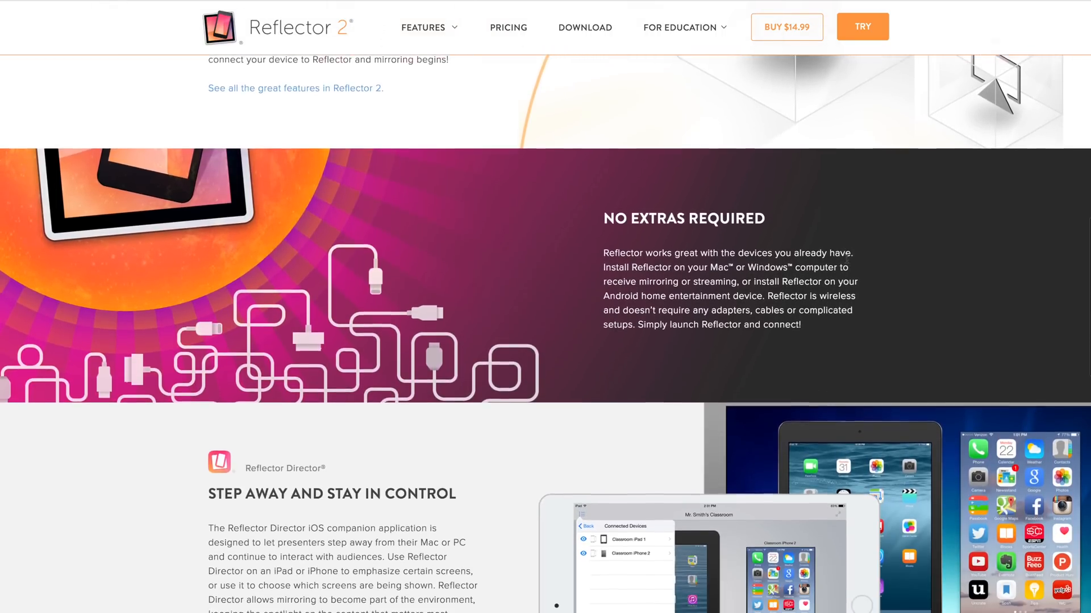
scroll("down", 3)
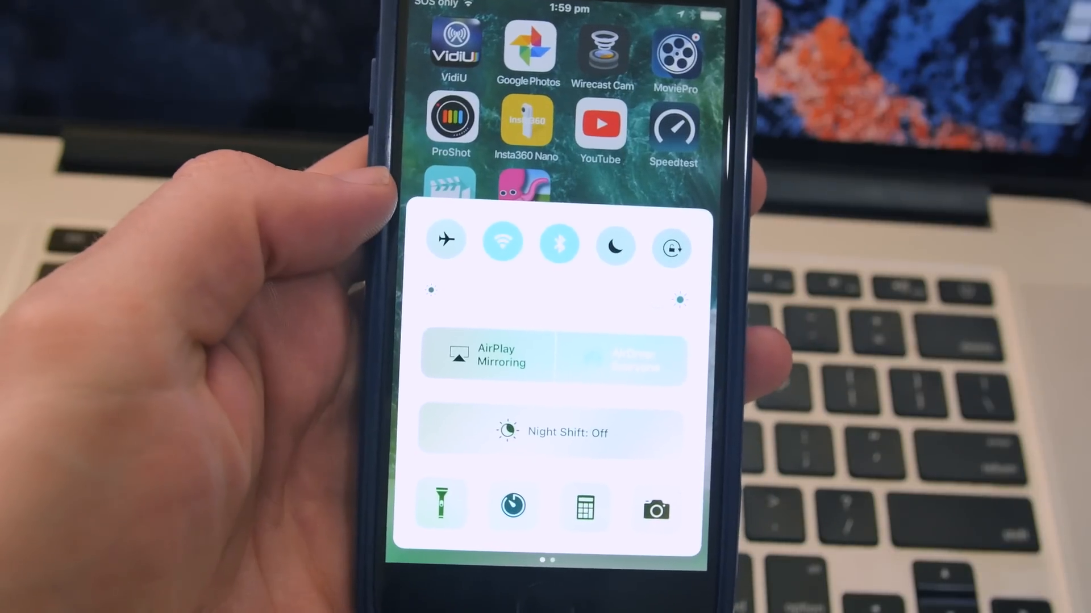
Step: Bring up Reflector's connected-devices overview from the menu bar and open its General preferences
left_click(497, 356)
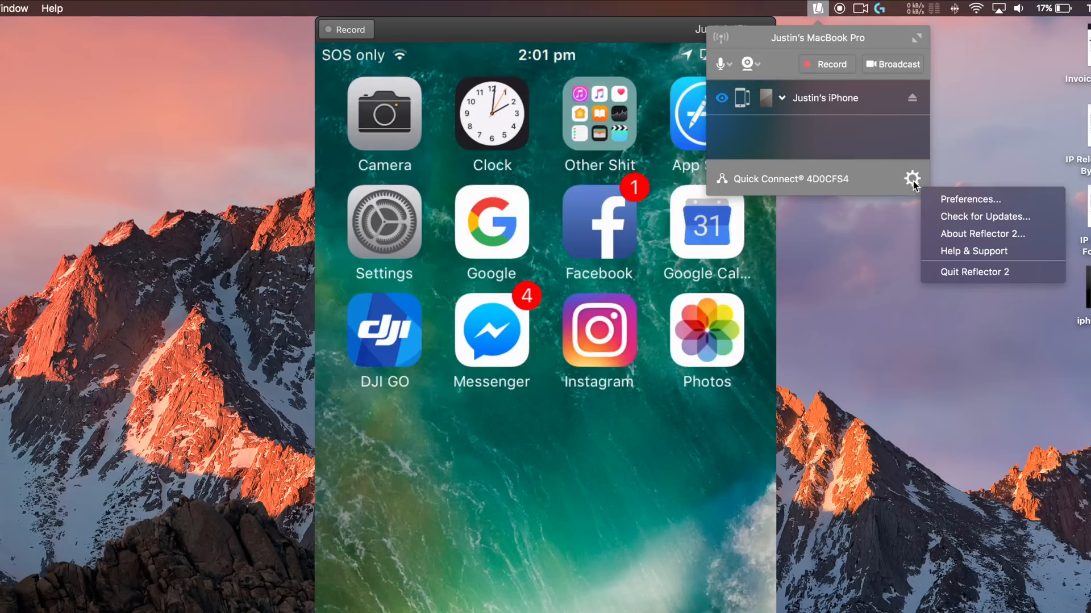
left_click(969, 198)
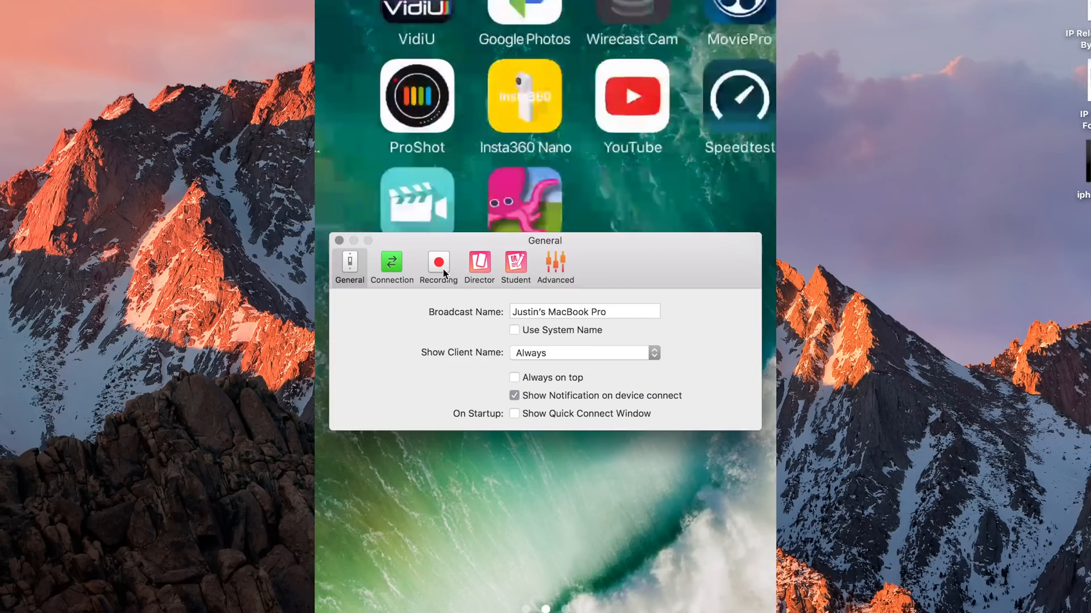
Step: Set Reflector's Recording preferences to 1080P resolution, Very High quality and 30 FPS
left_click(439, 266)
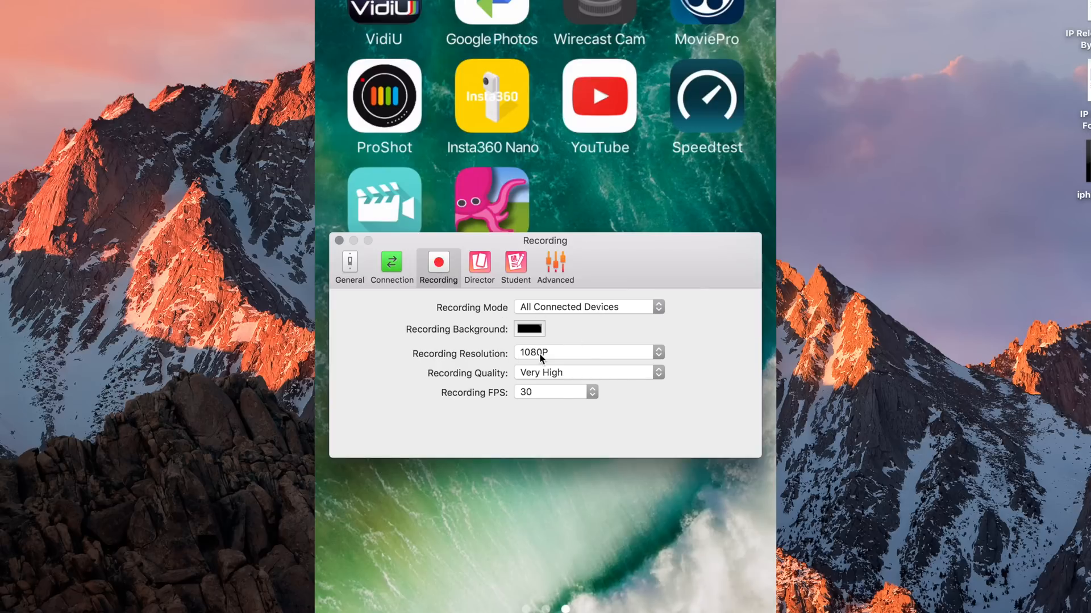
left_click(586, 352)
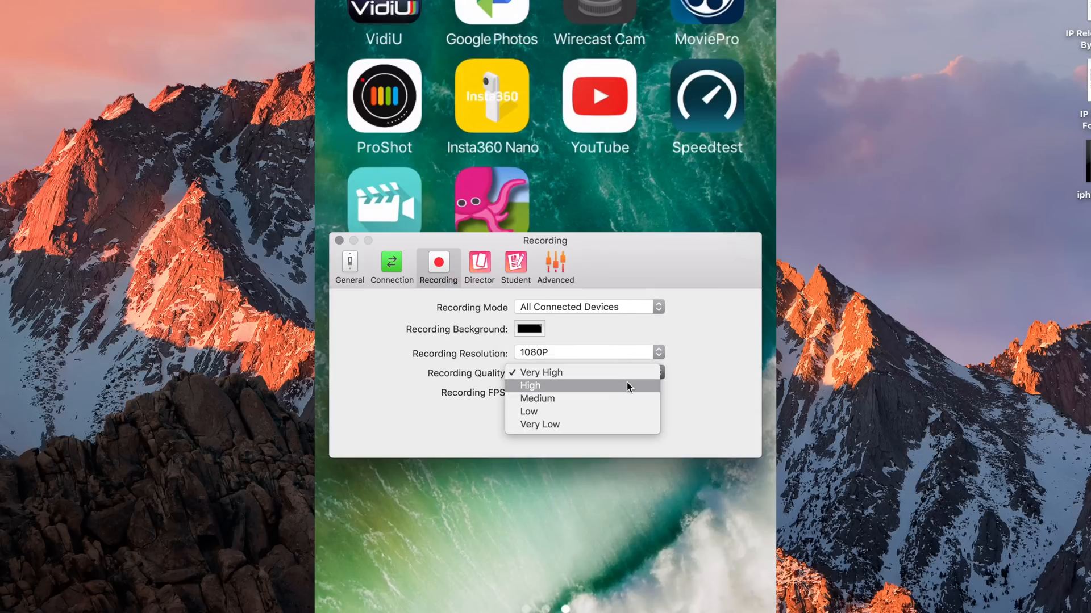
mouse_move(630, 383)
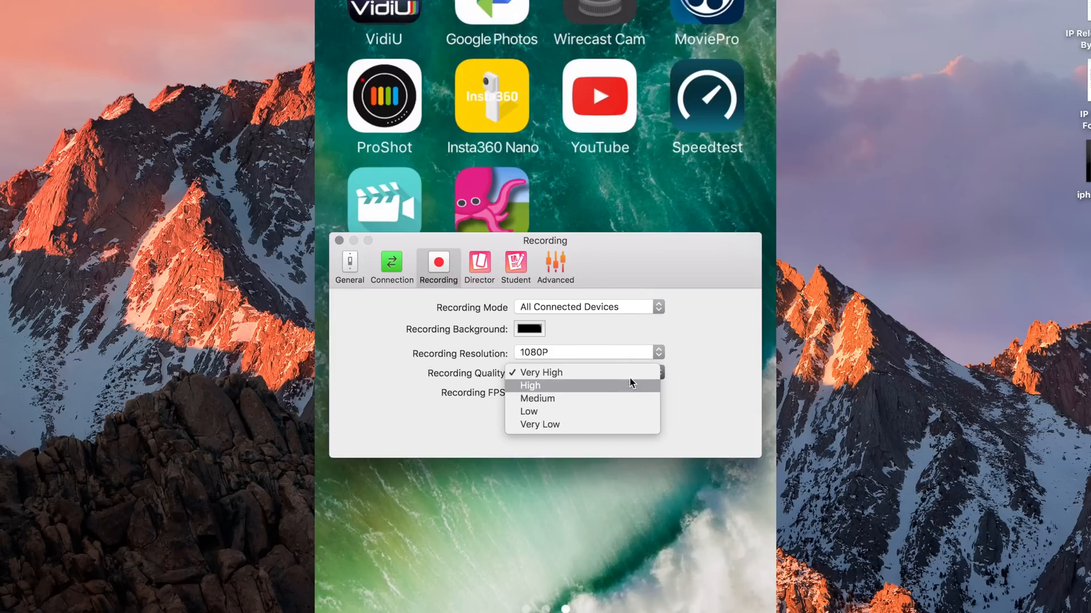
left_click(541, 372)
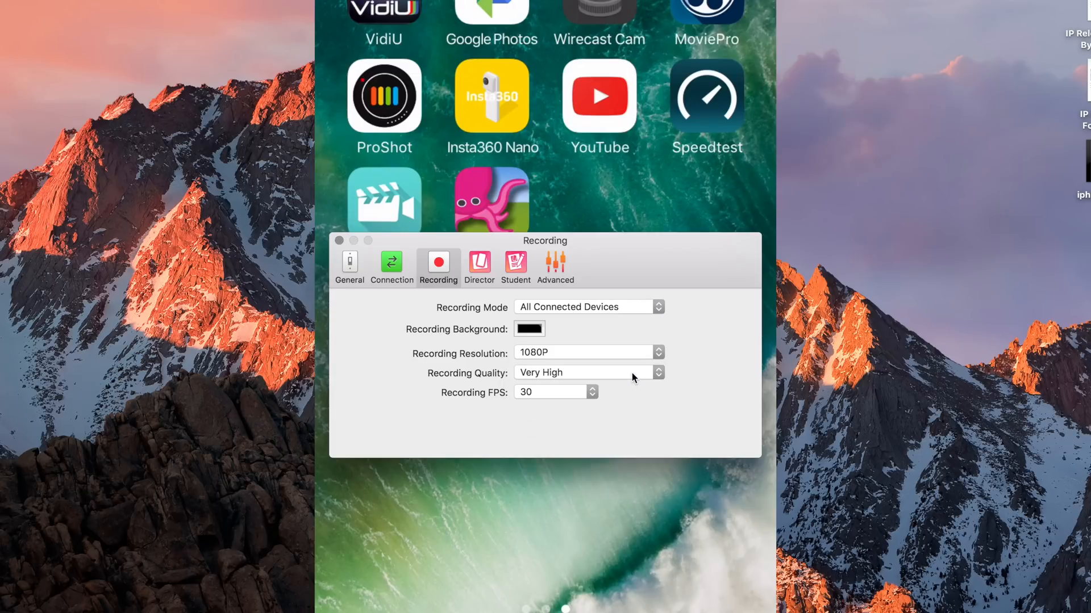
mouse_move(524, 400)
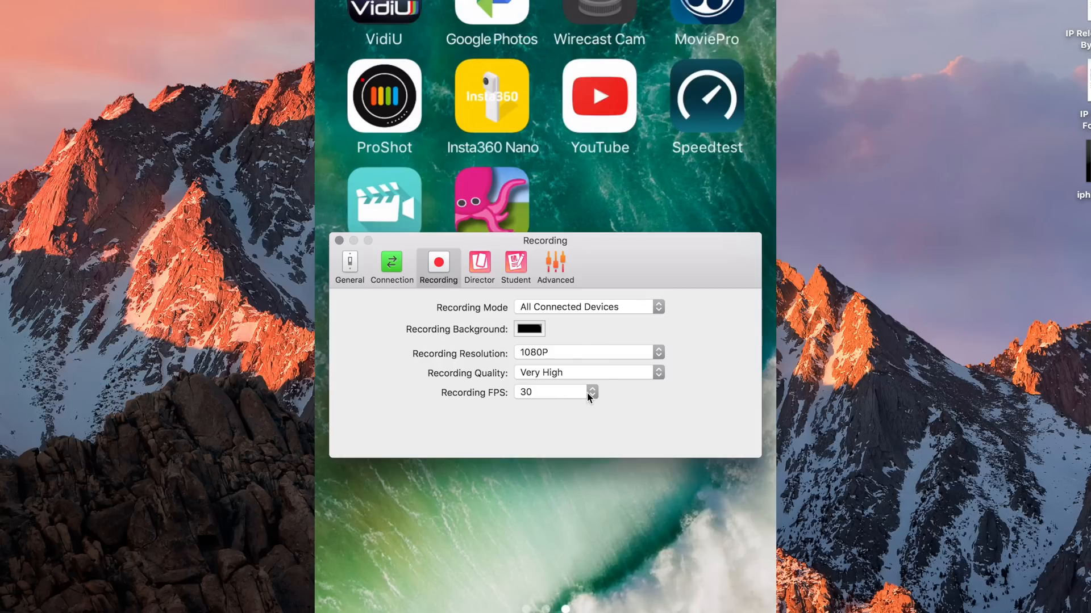
mouse_move(631, 332)
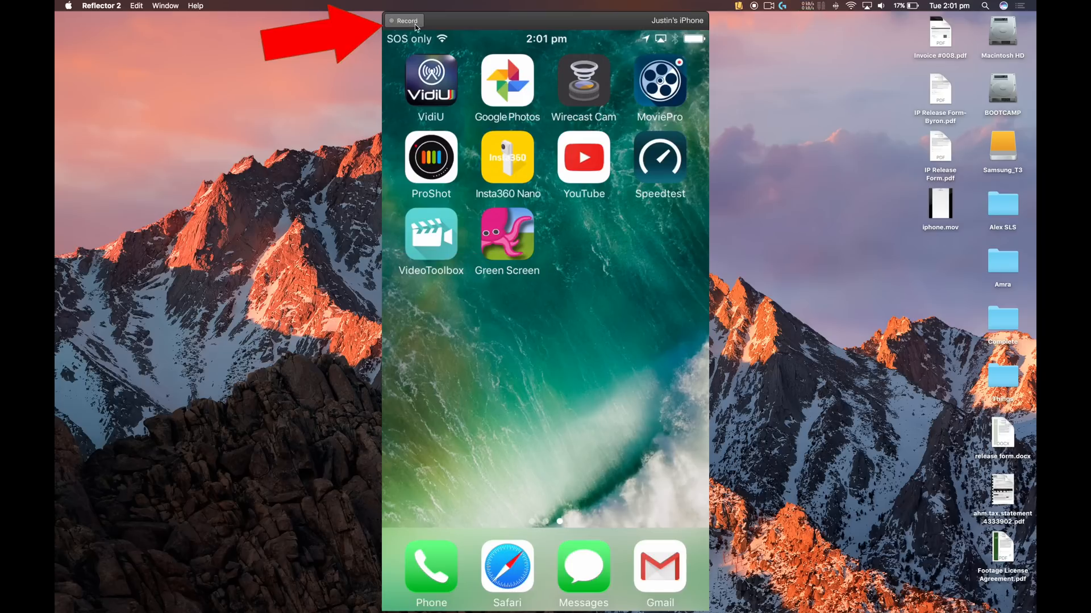
Step: Record a short clip of the mirrored iPhone window and stop it to finalise
left_click(405, 21)
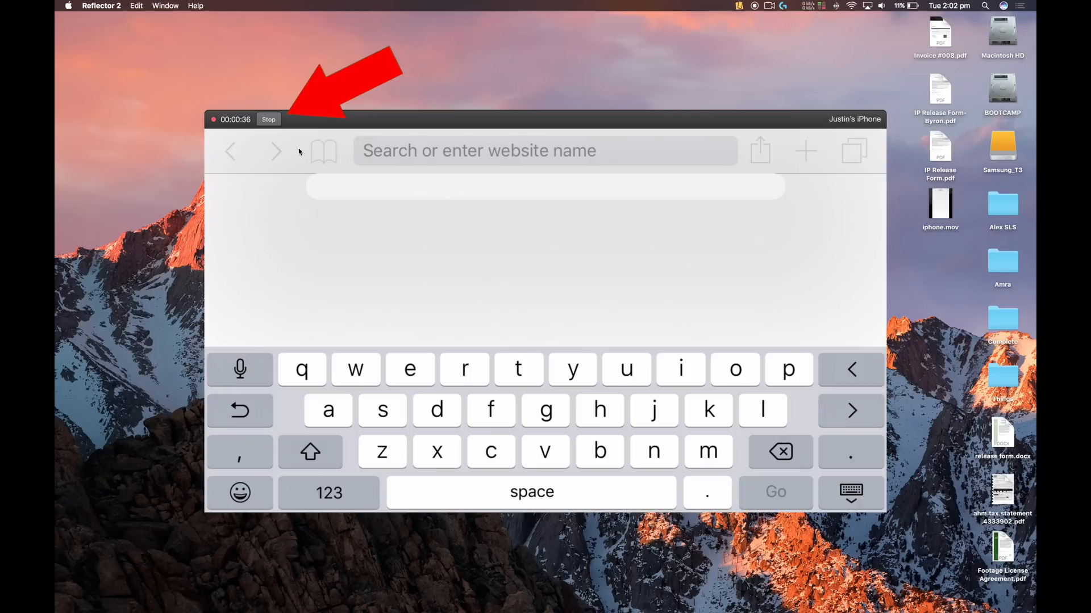
left_click(268, 120)
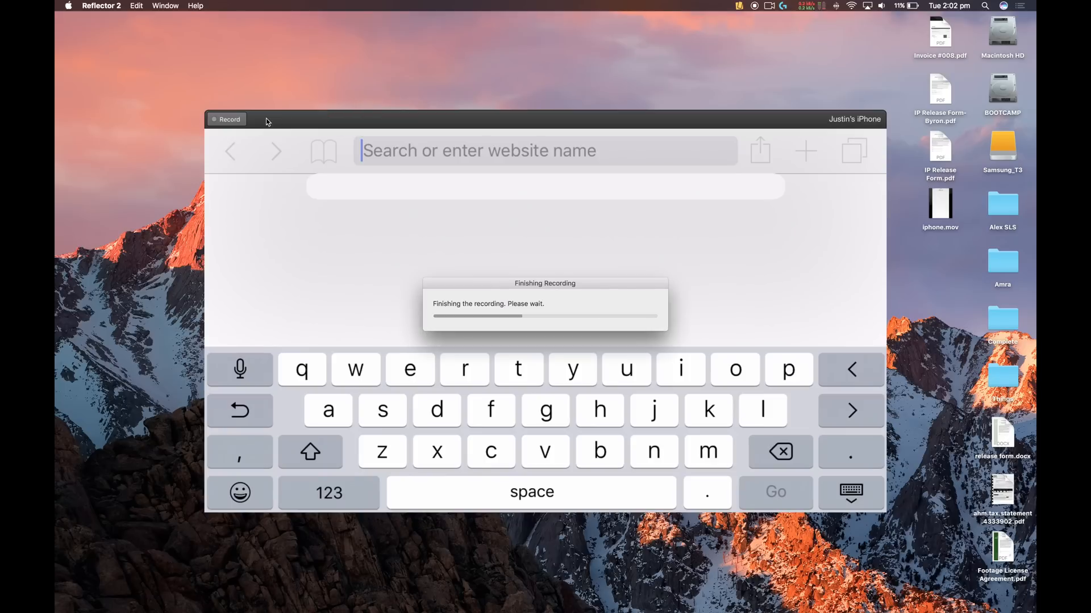